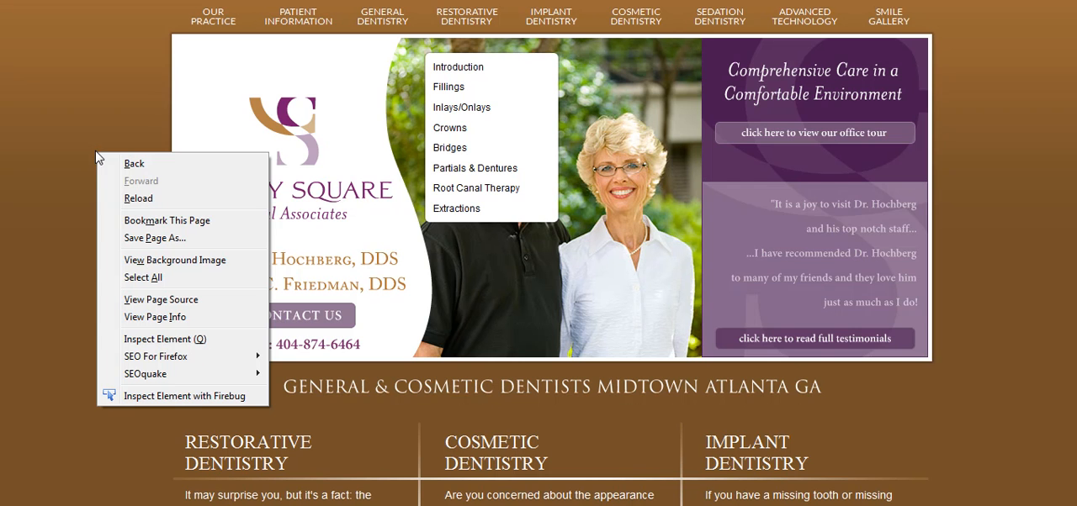
# View the dental practice homepage's HTML source, revealing its head section meta and script tags
pyautogui.click(161, 299)
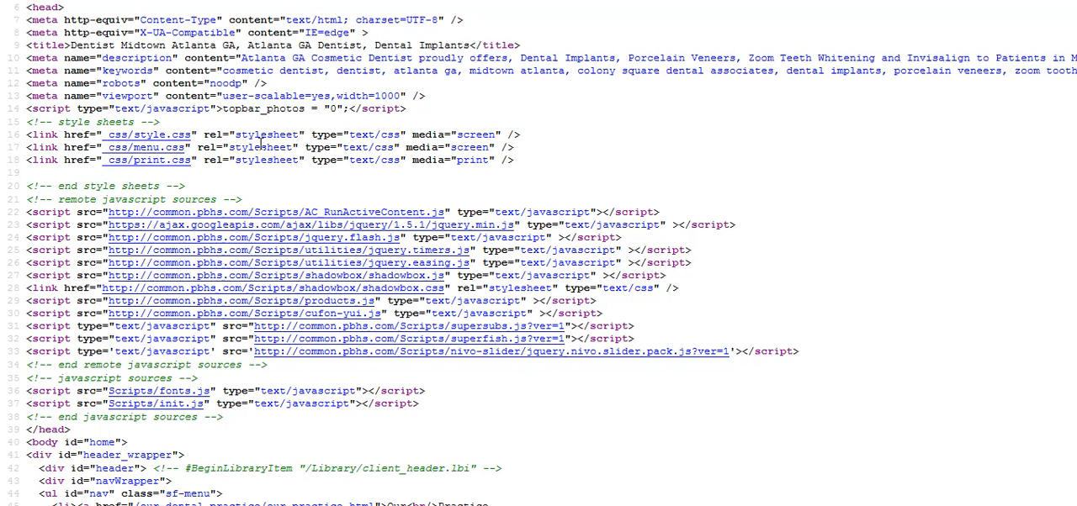
pyautogui.moveTo(513, 333)
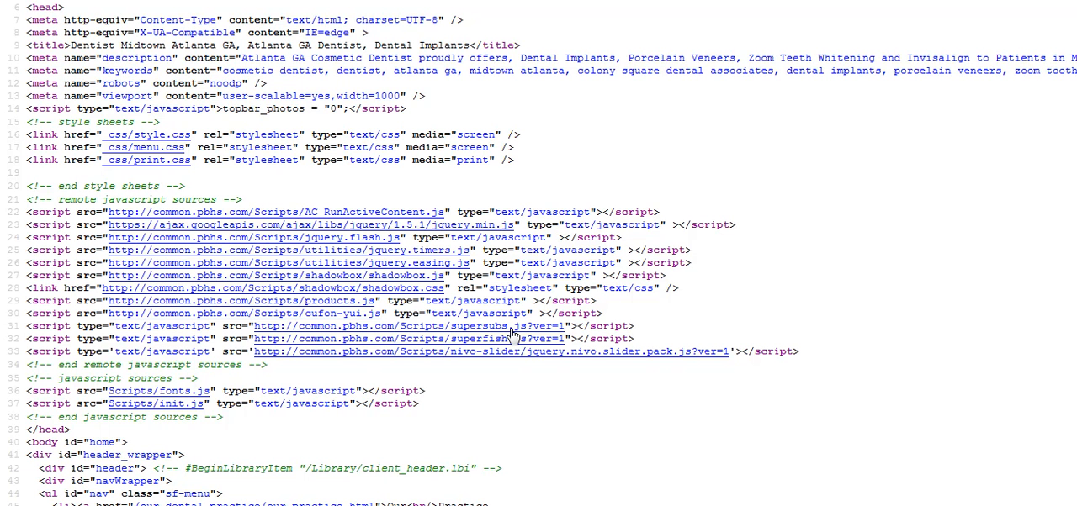
pyautogui.moveTo(516, 377)
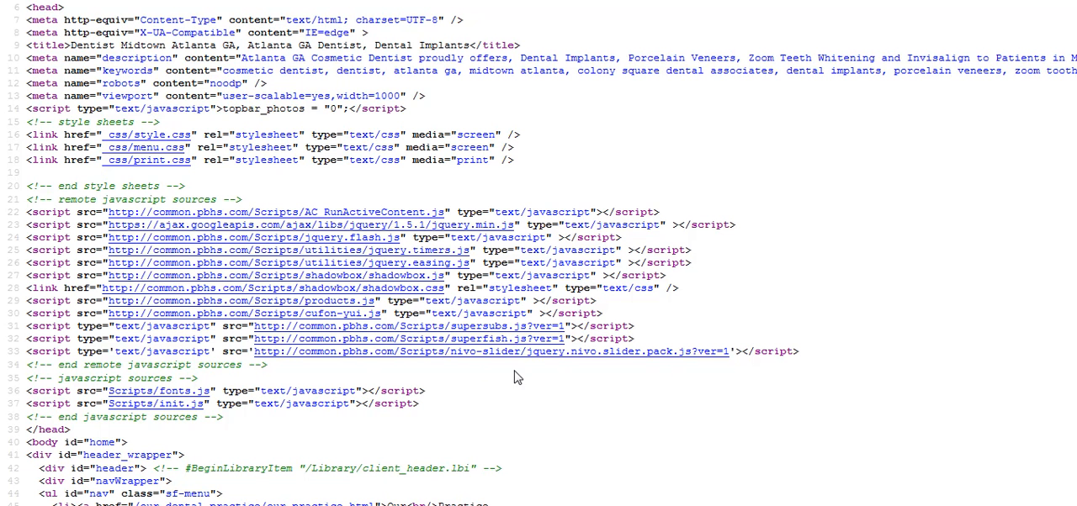
pyautogui.moveTo(225, 417)
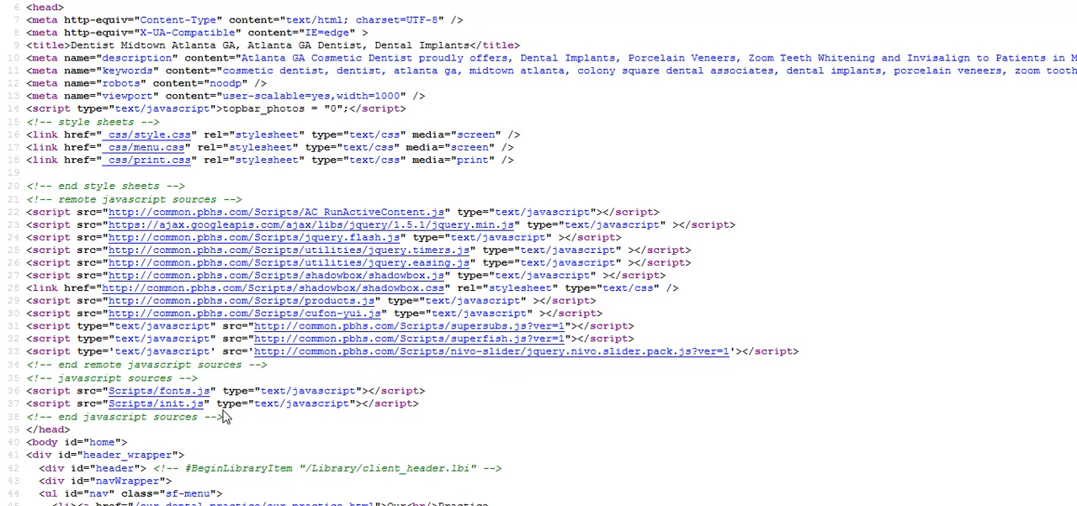
pyautogui.moveTo(295, 446)
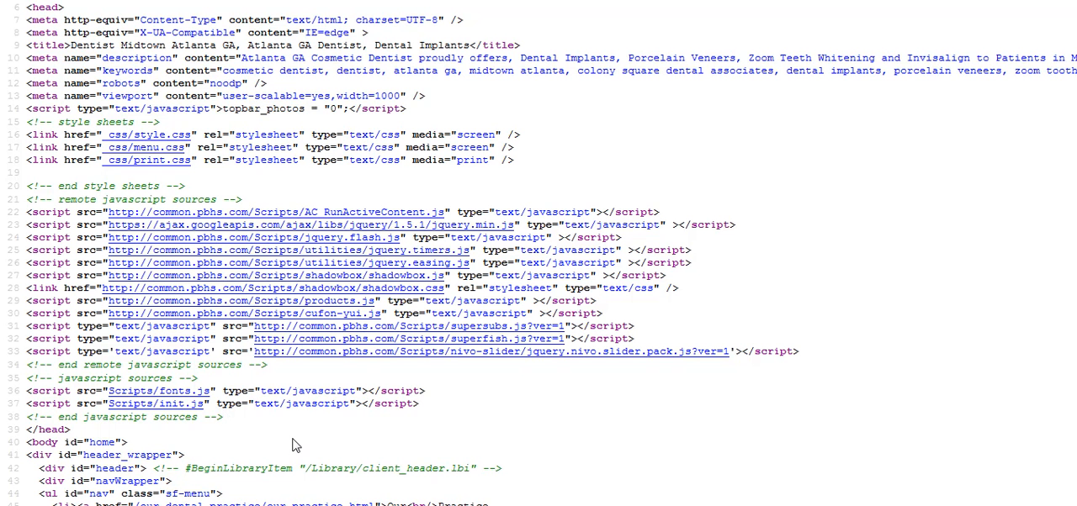
pyautogui.moveTo(824, 238)
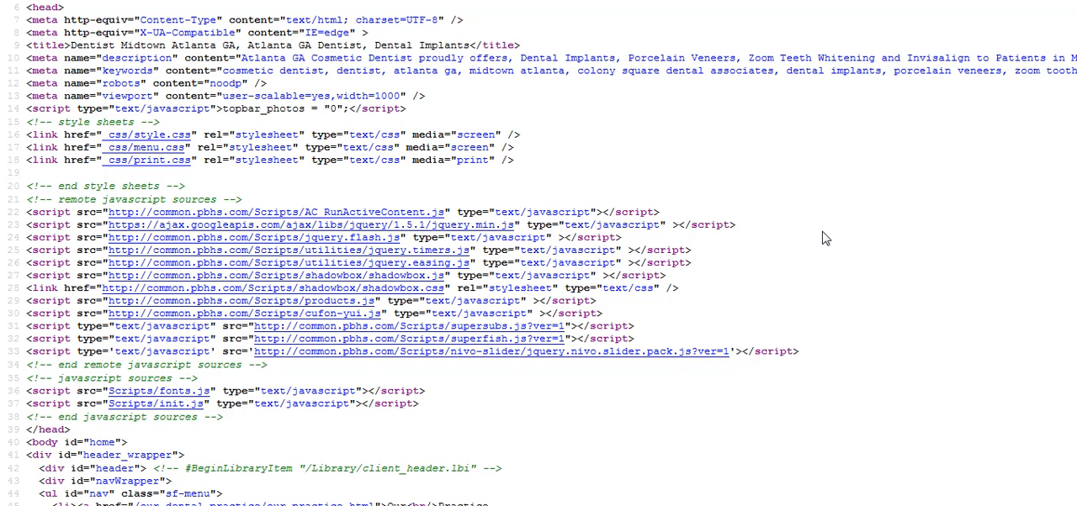
pyautogui.moveTo(880, 232)
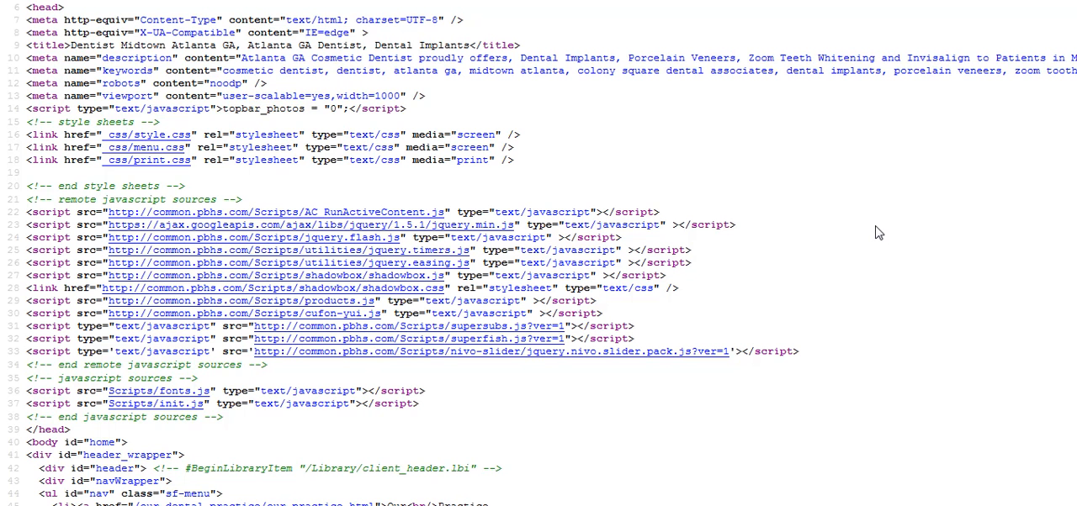